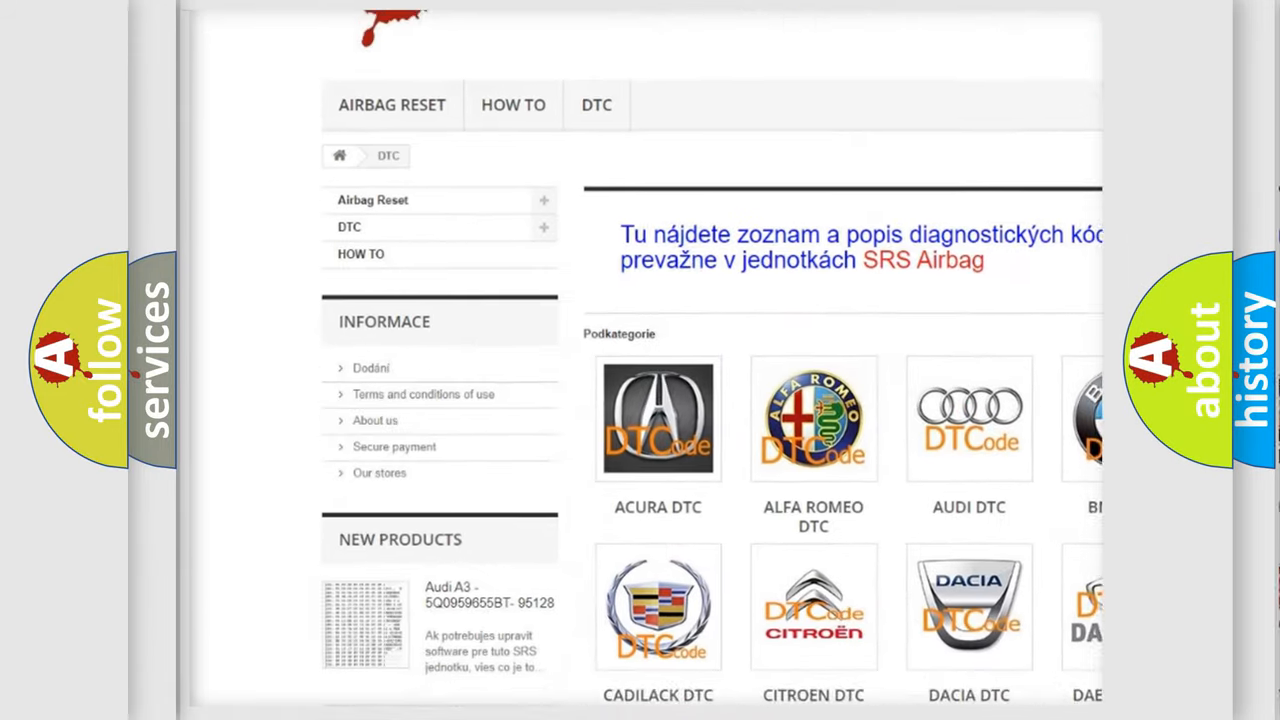
pyautogui.scroll(-3)
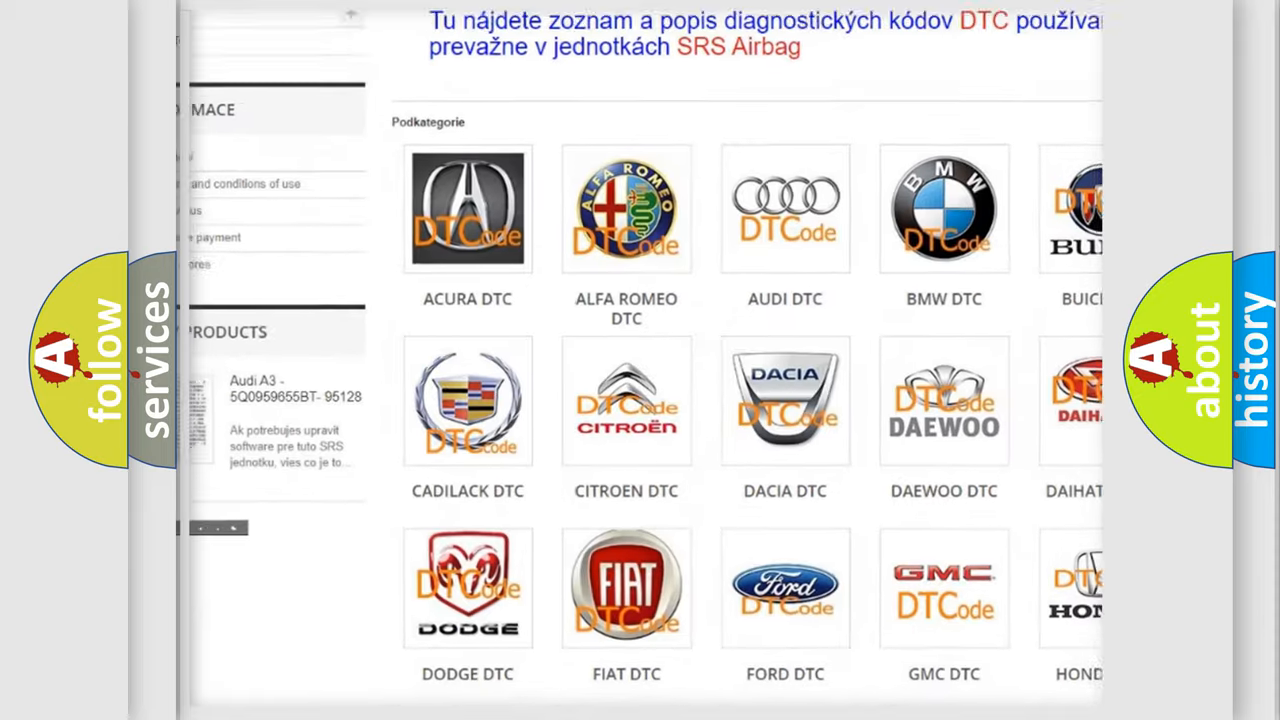
pyautogui.scroll(-3)
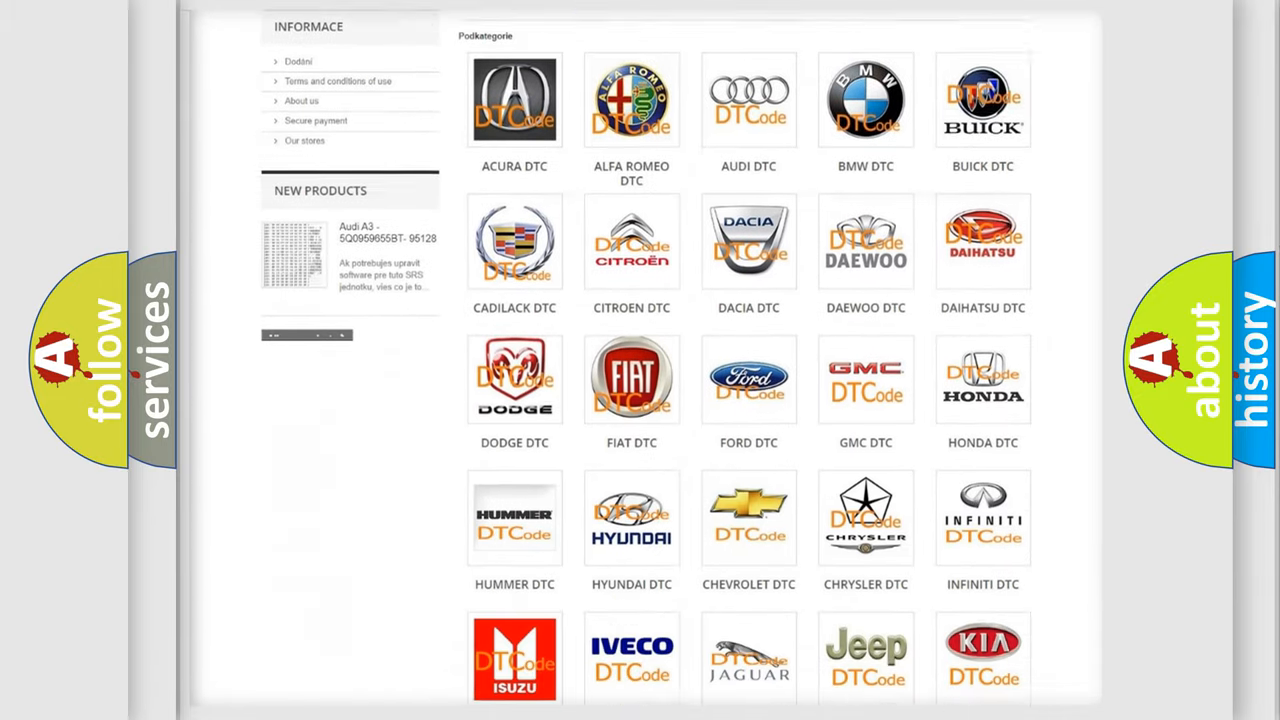